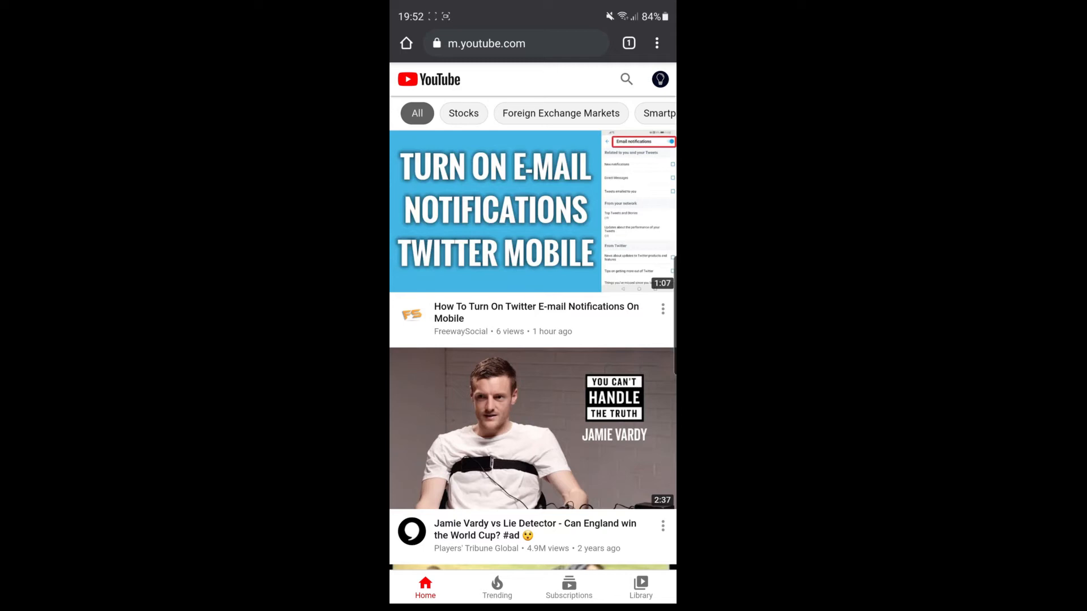
- Enable 'Desktop site' in the browser menu to load desktop YouTube
click(656, 43)
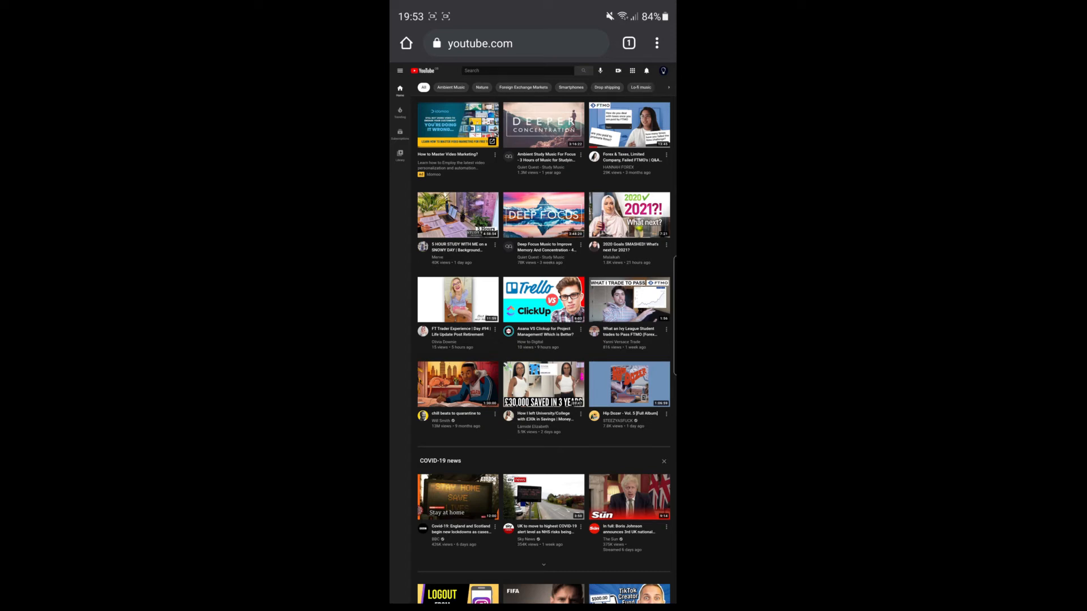
- Choose 'Your channel' from the avatar menu to reach 2-Minute Tutorials
click(663, 70)
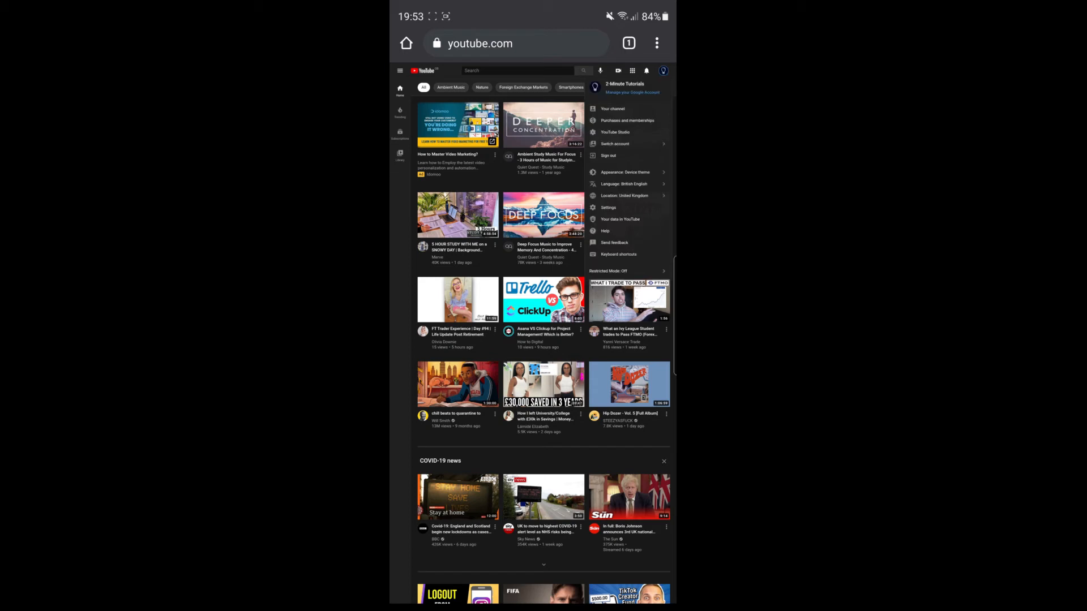
click(612, 108)
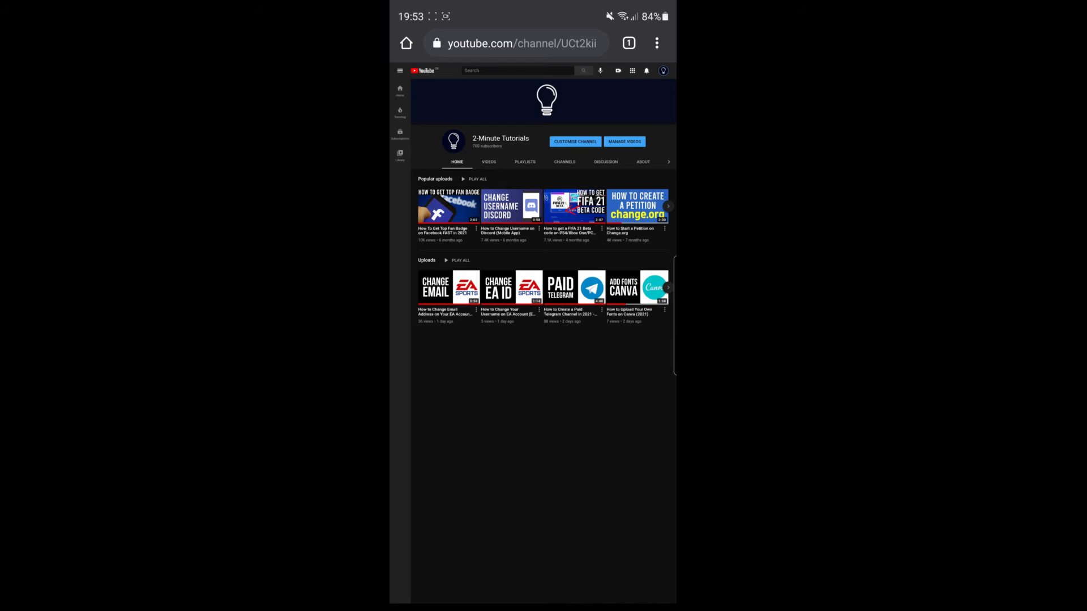
- Copy the 2-Minute Tutorials channel URL from the address bar
click(519, 43)
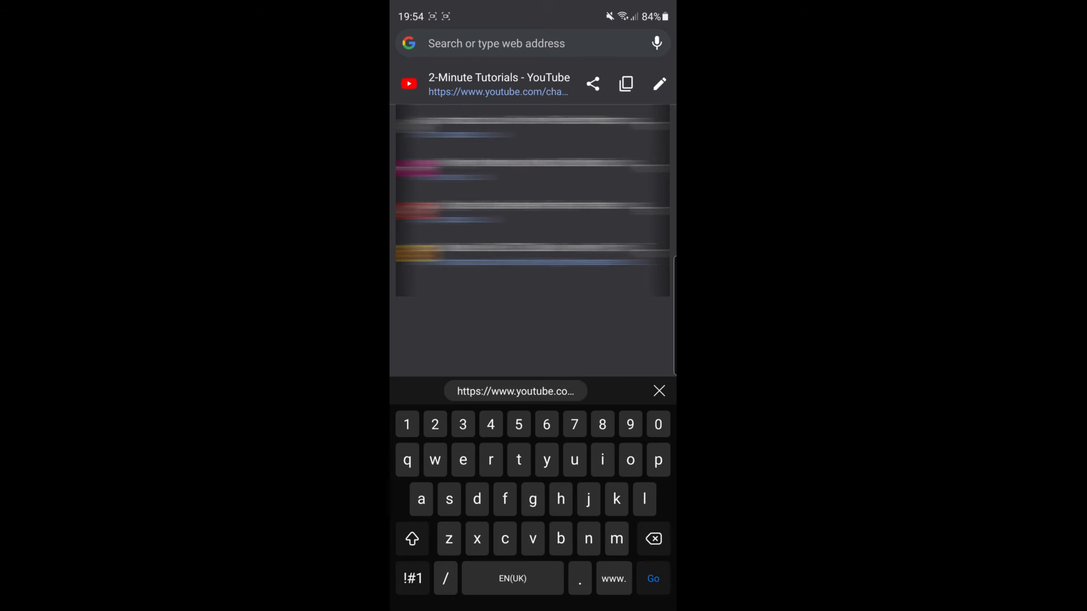
click(625, 84)
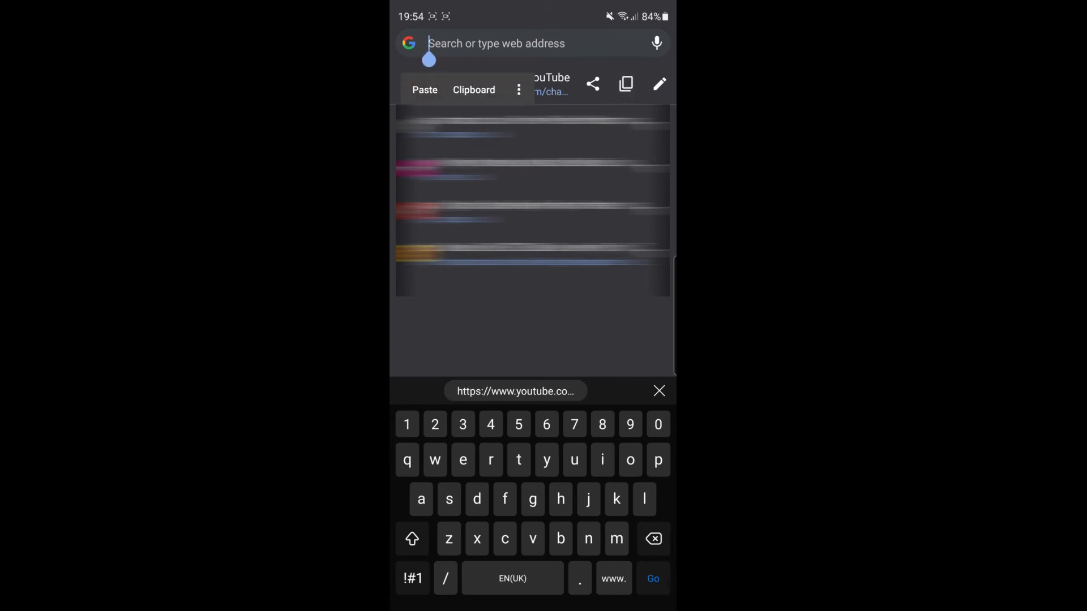
- Paste the channel URL and append '?sub_confirmation=1' to the end
click(424, 89)
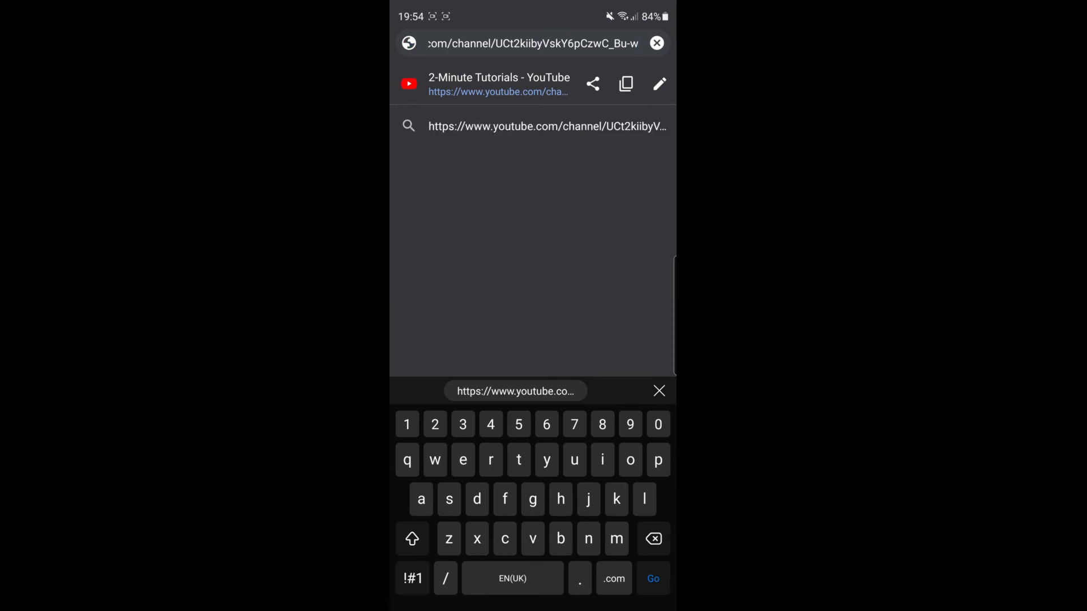
click(411, 578)
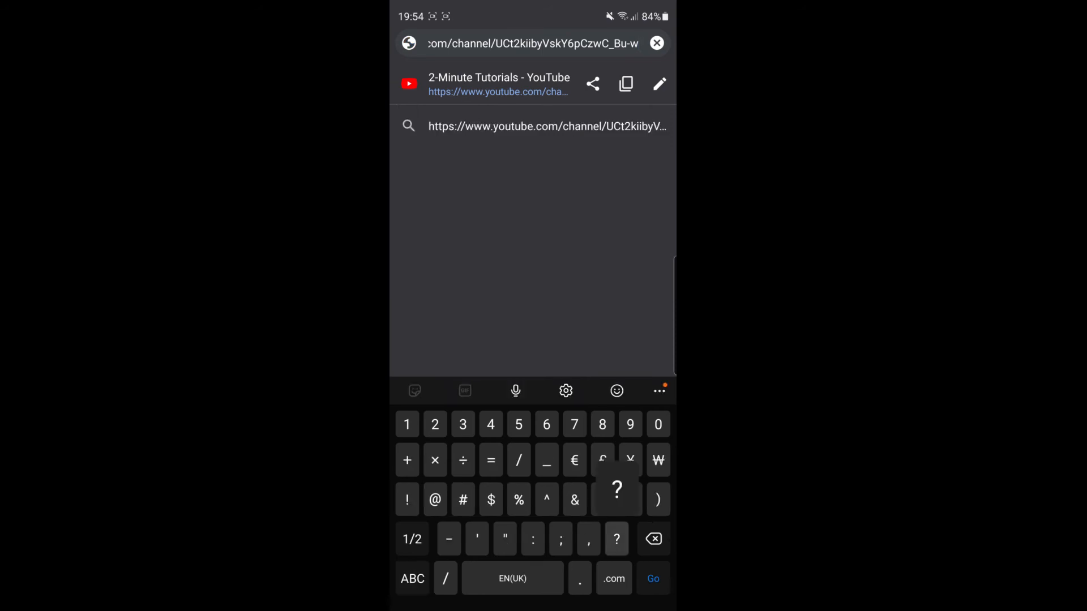
text(sub_confirmat)
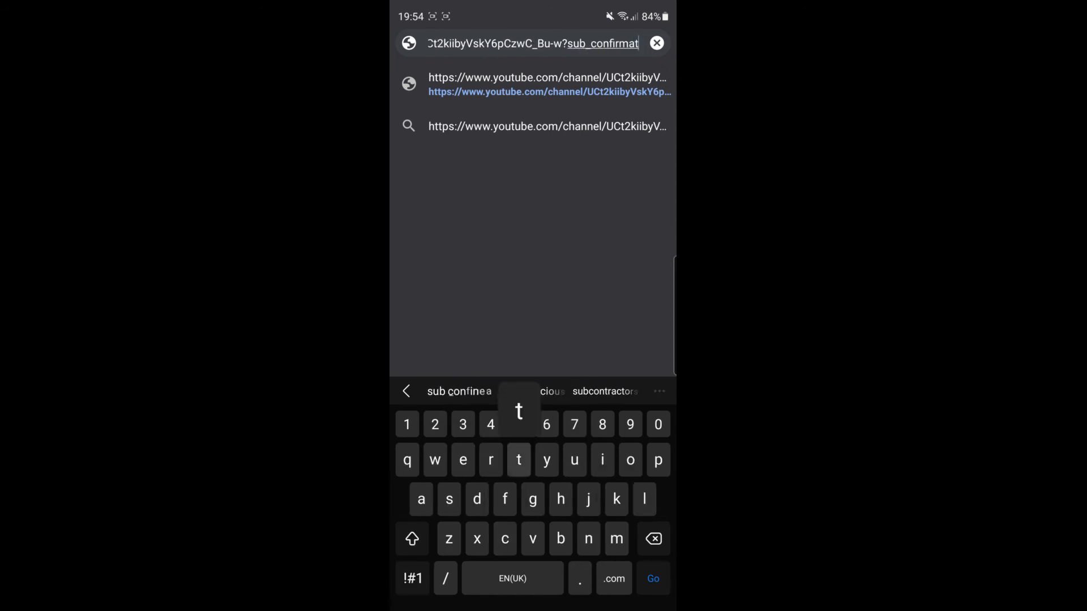
text(1)
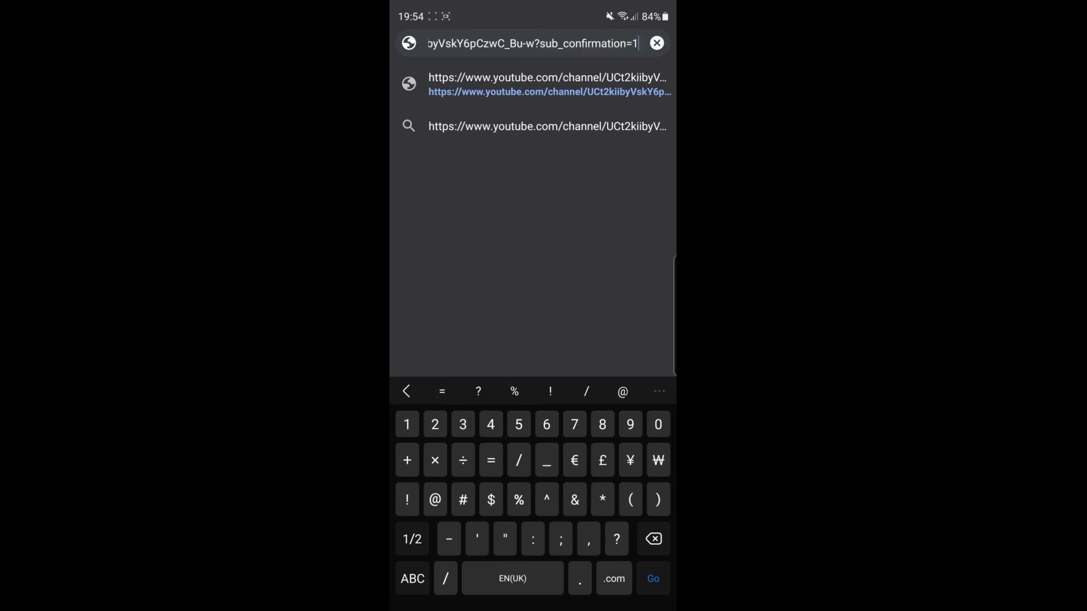